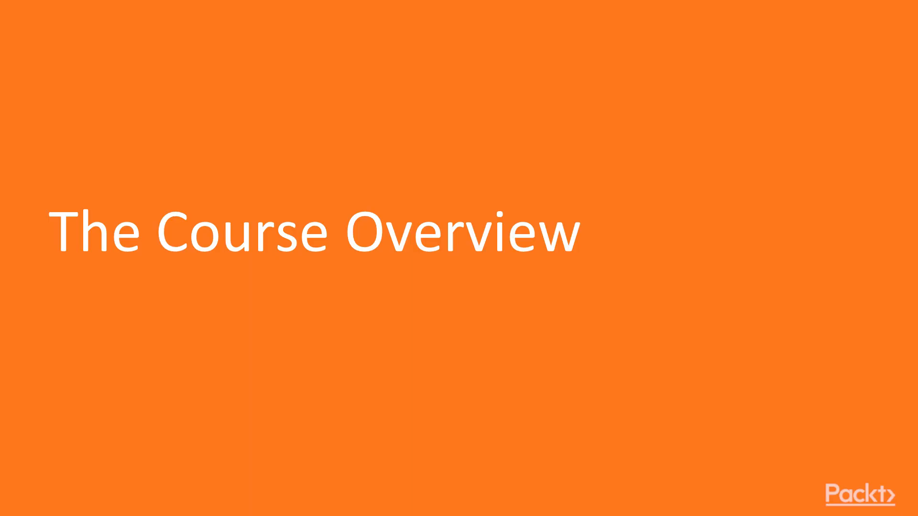
Advance the slideshow to the 'What We'll Learn?' slide and reveal through Section 6: Adding Widgets
{"action": "key", "text": "Right"}
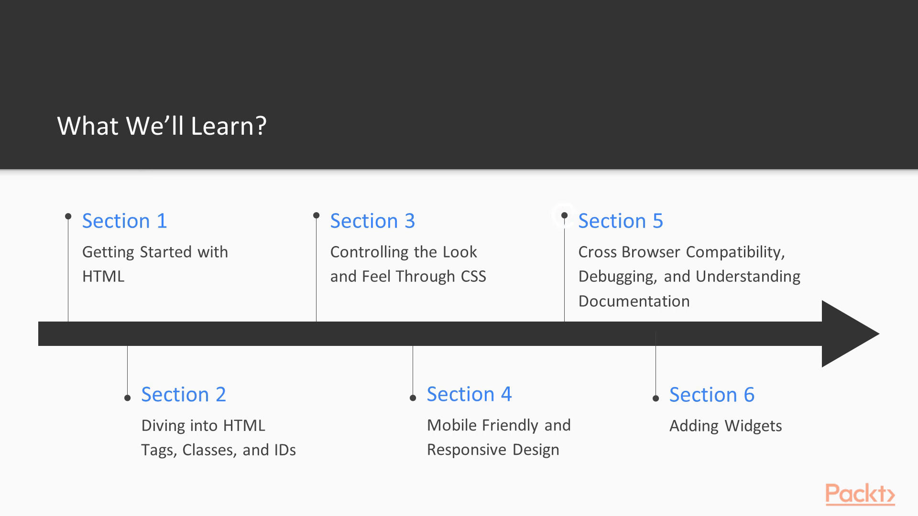
{"action": "left_click", "coordinate": [655, 398]}
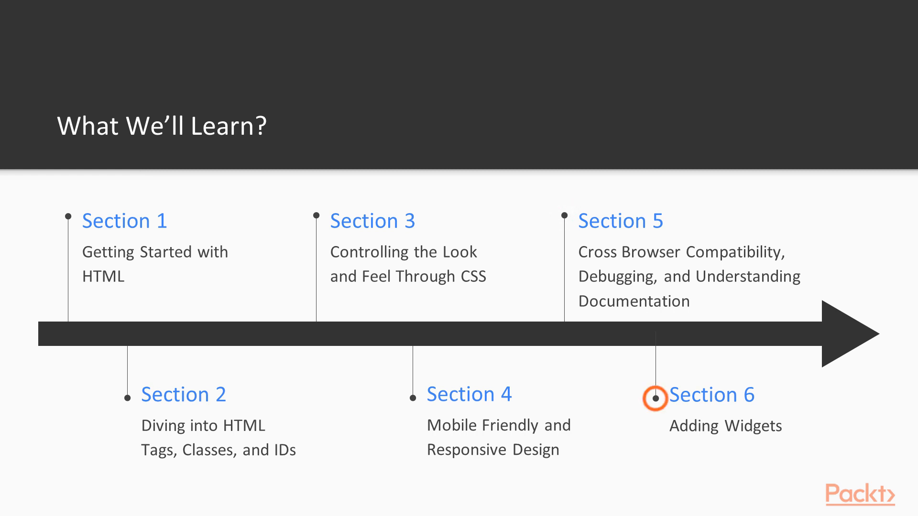